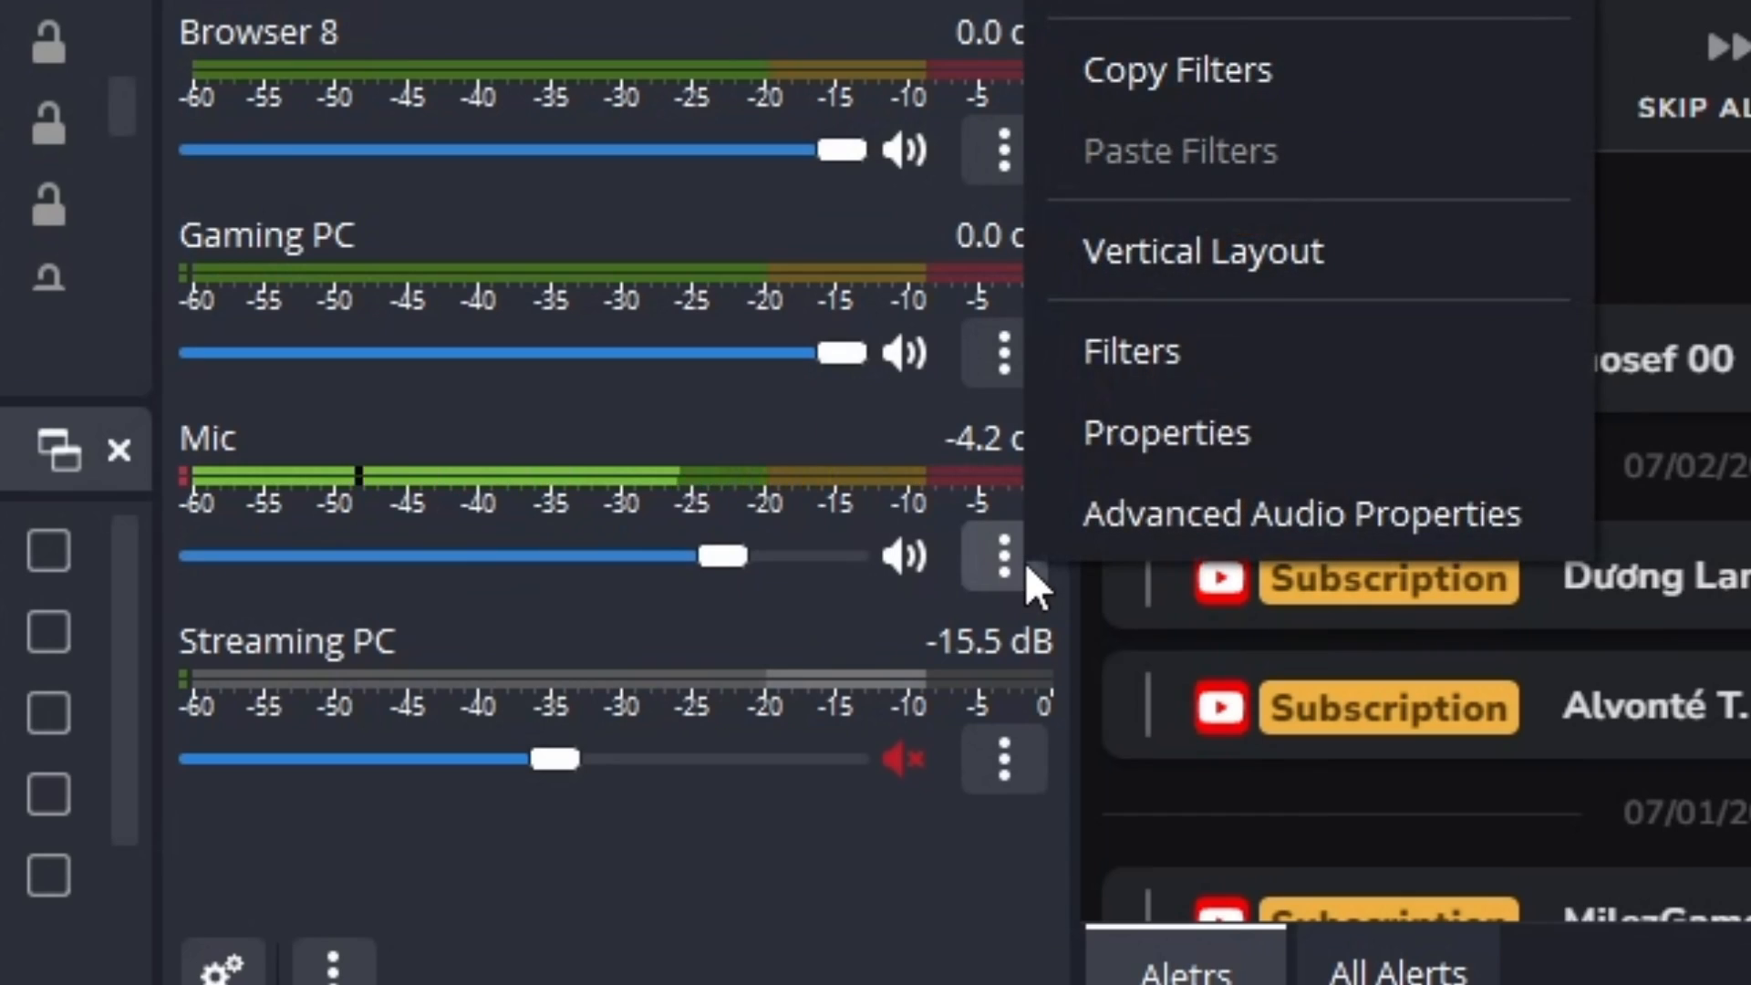
- From the Mic's Filters window, add a new Noise Suppression audio filter
{"action": "left_click", "coordinate": [1131, 350]}
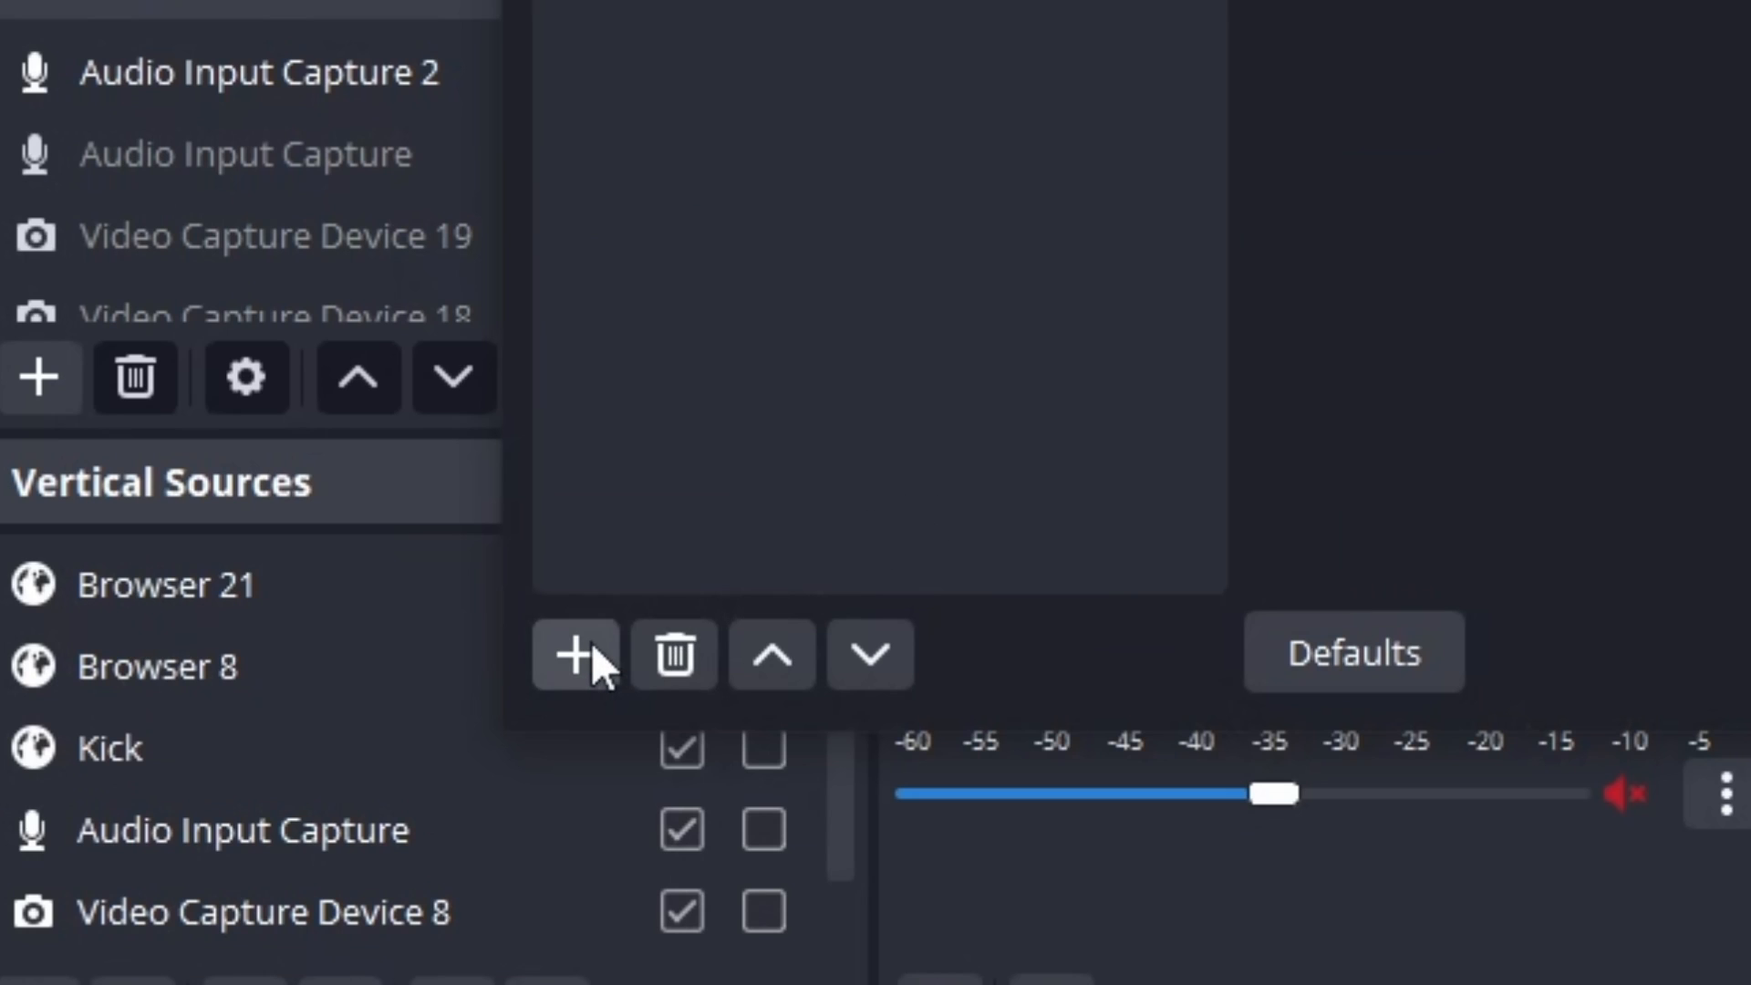
{"action": "left_click", "coordinate": [573, 653]}
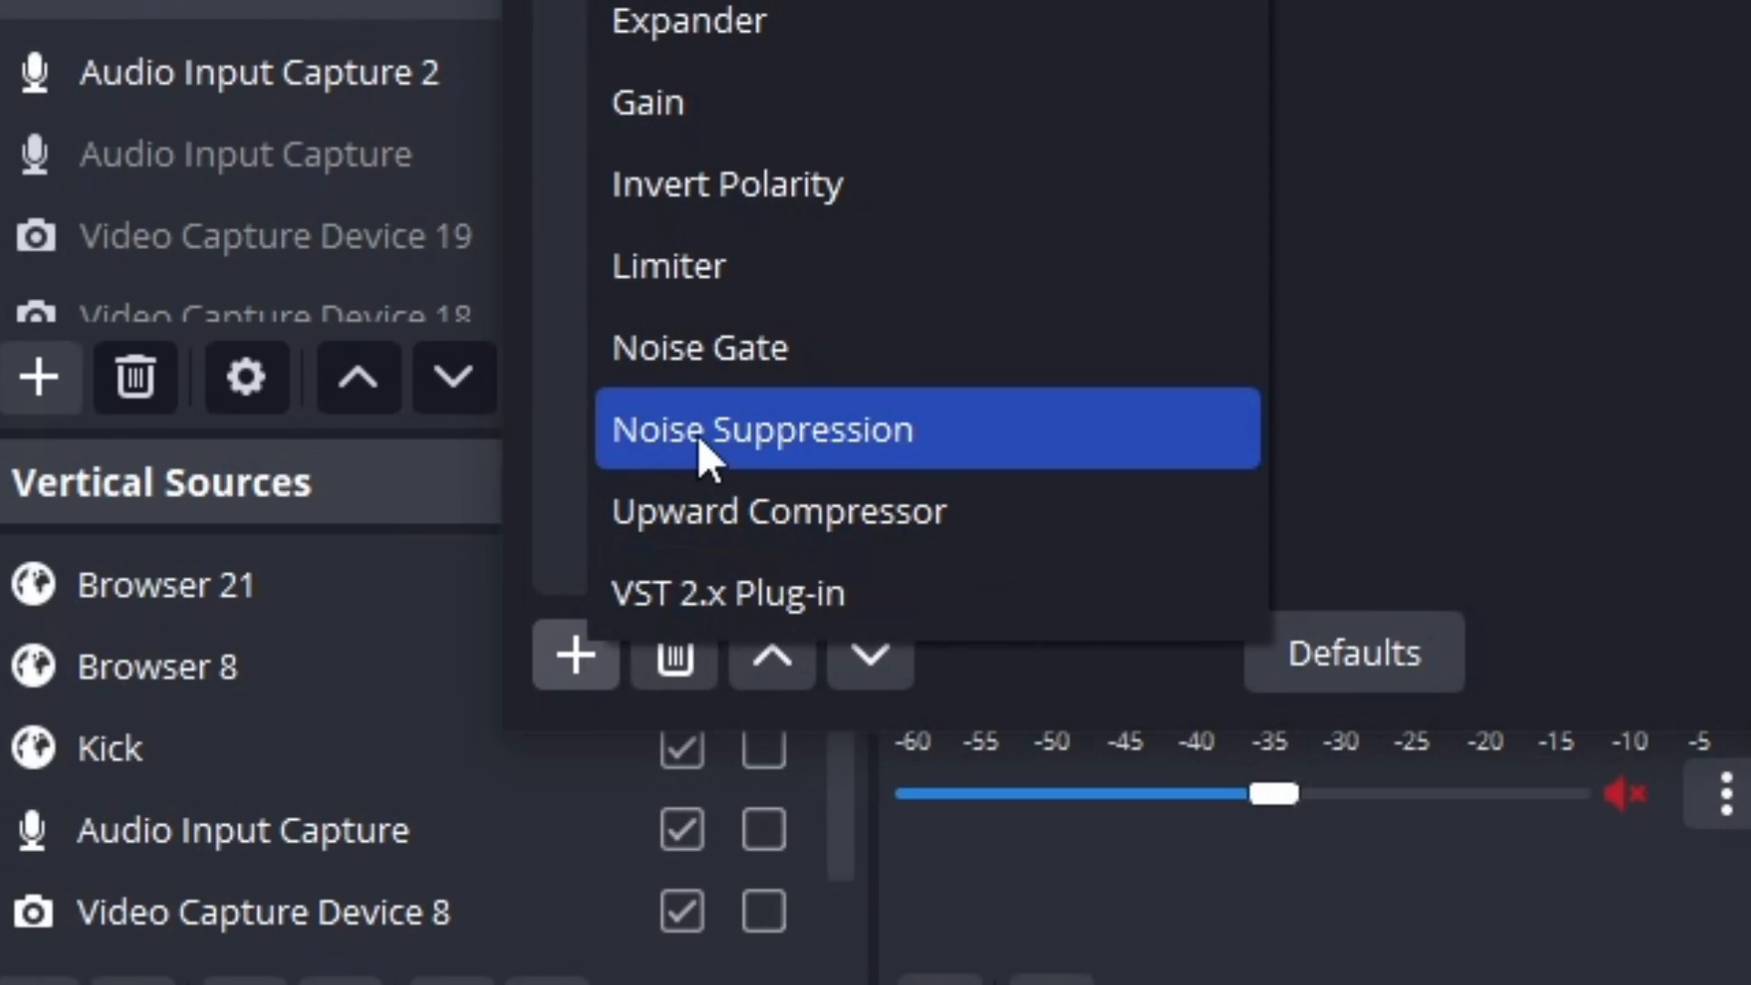
{"action": "left_click", "coordinate": [764, 427]}
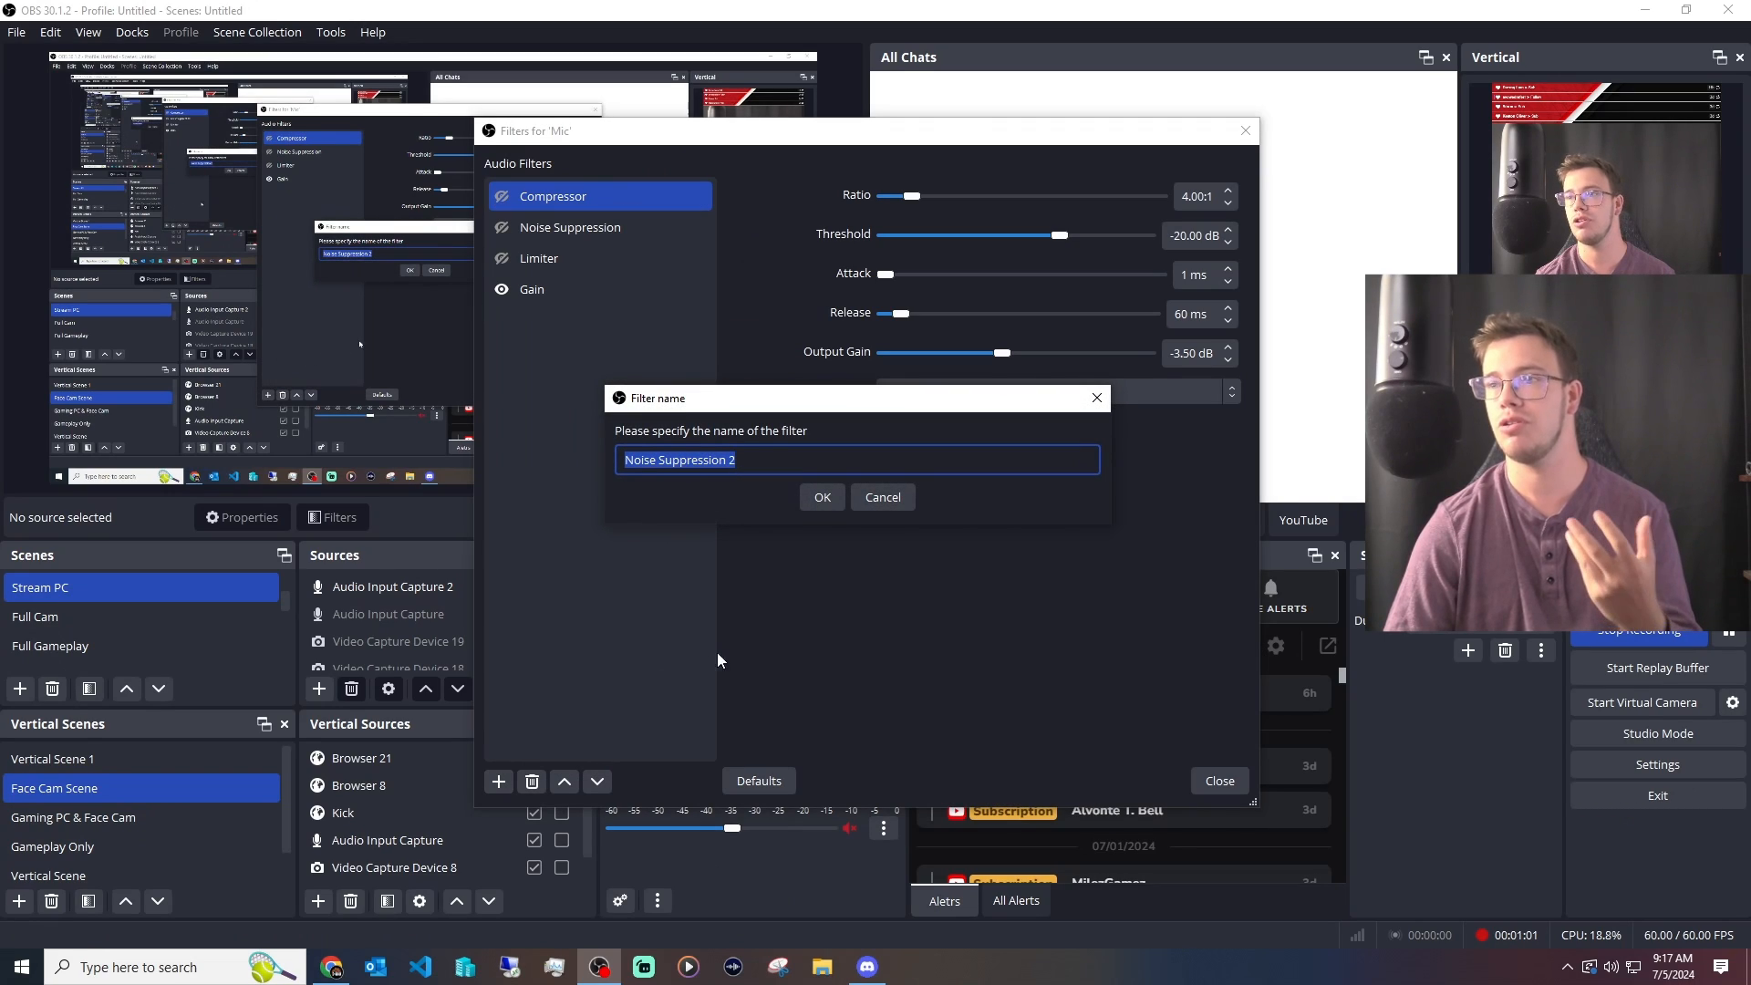
- Confirm the default name for the Noise Suppression filter
{"action": "left_click", "coordinate": [820, 497]}
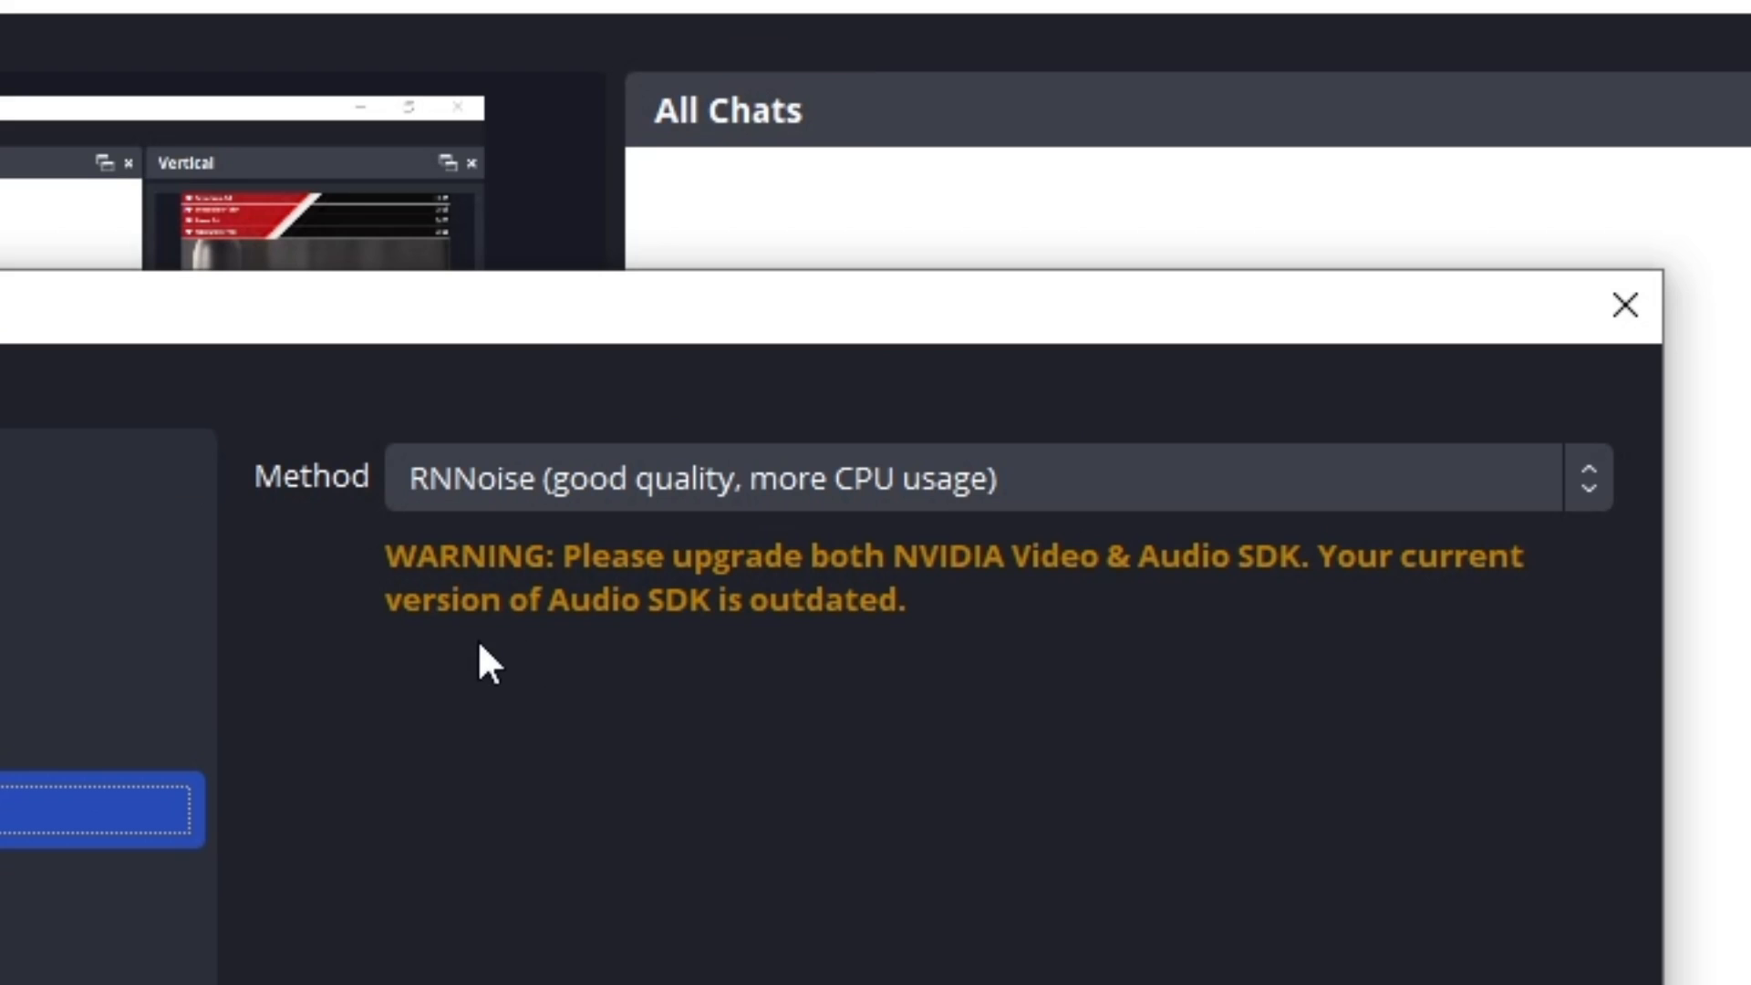
{"action": "mouse_move", "coordinate": [539, 662]}
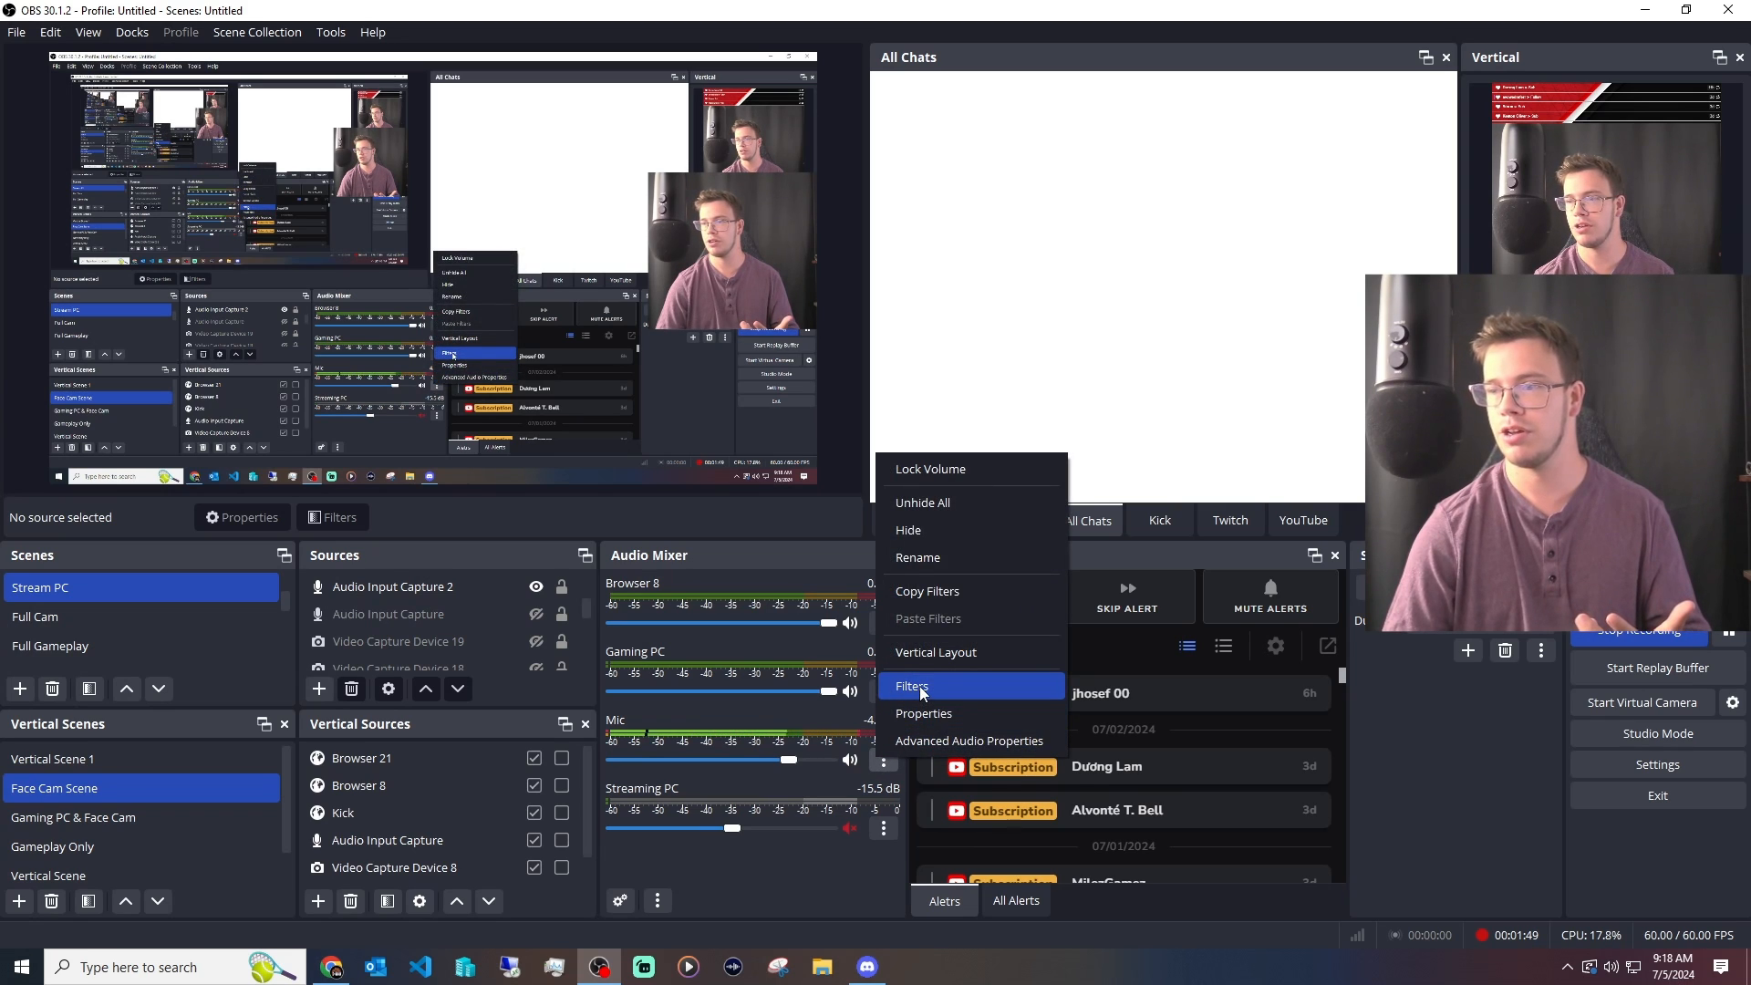
- From the Mic's reopened filters, choose Noise Gate as a new filter
{"action": "left_click", "coordinate": [912, 686]}
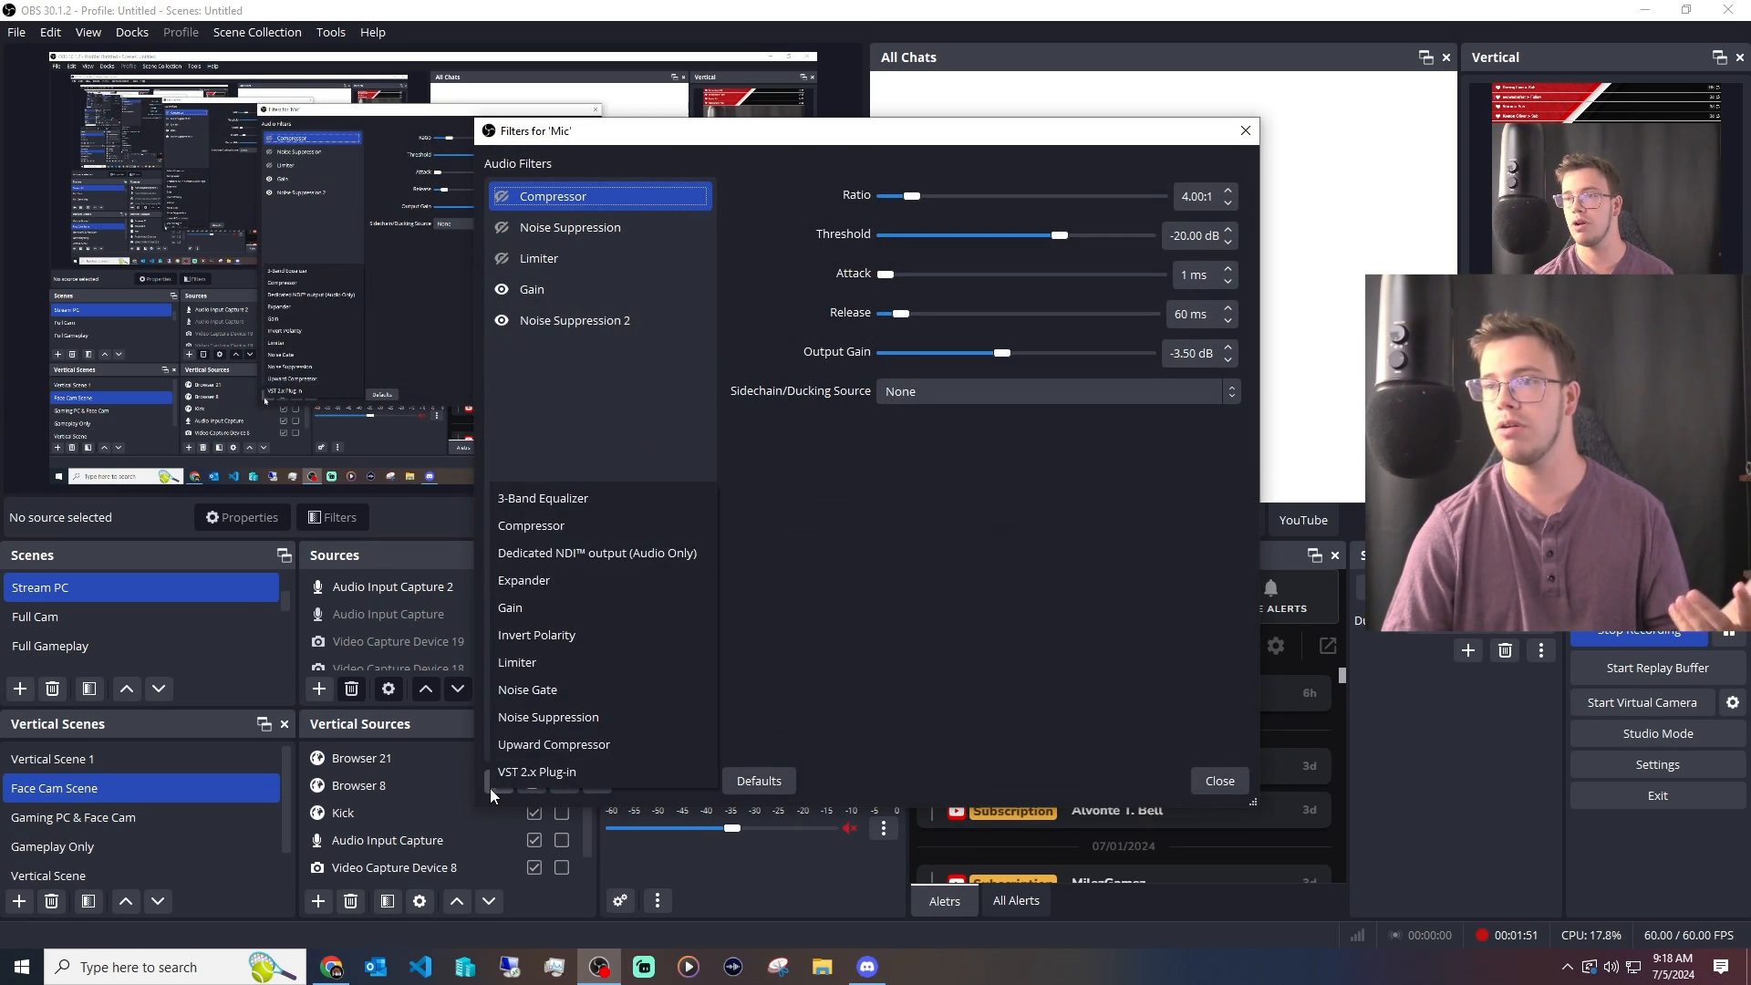
{"action": "left_click", "coordinate": [528, 690]}
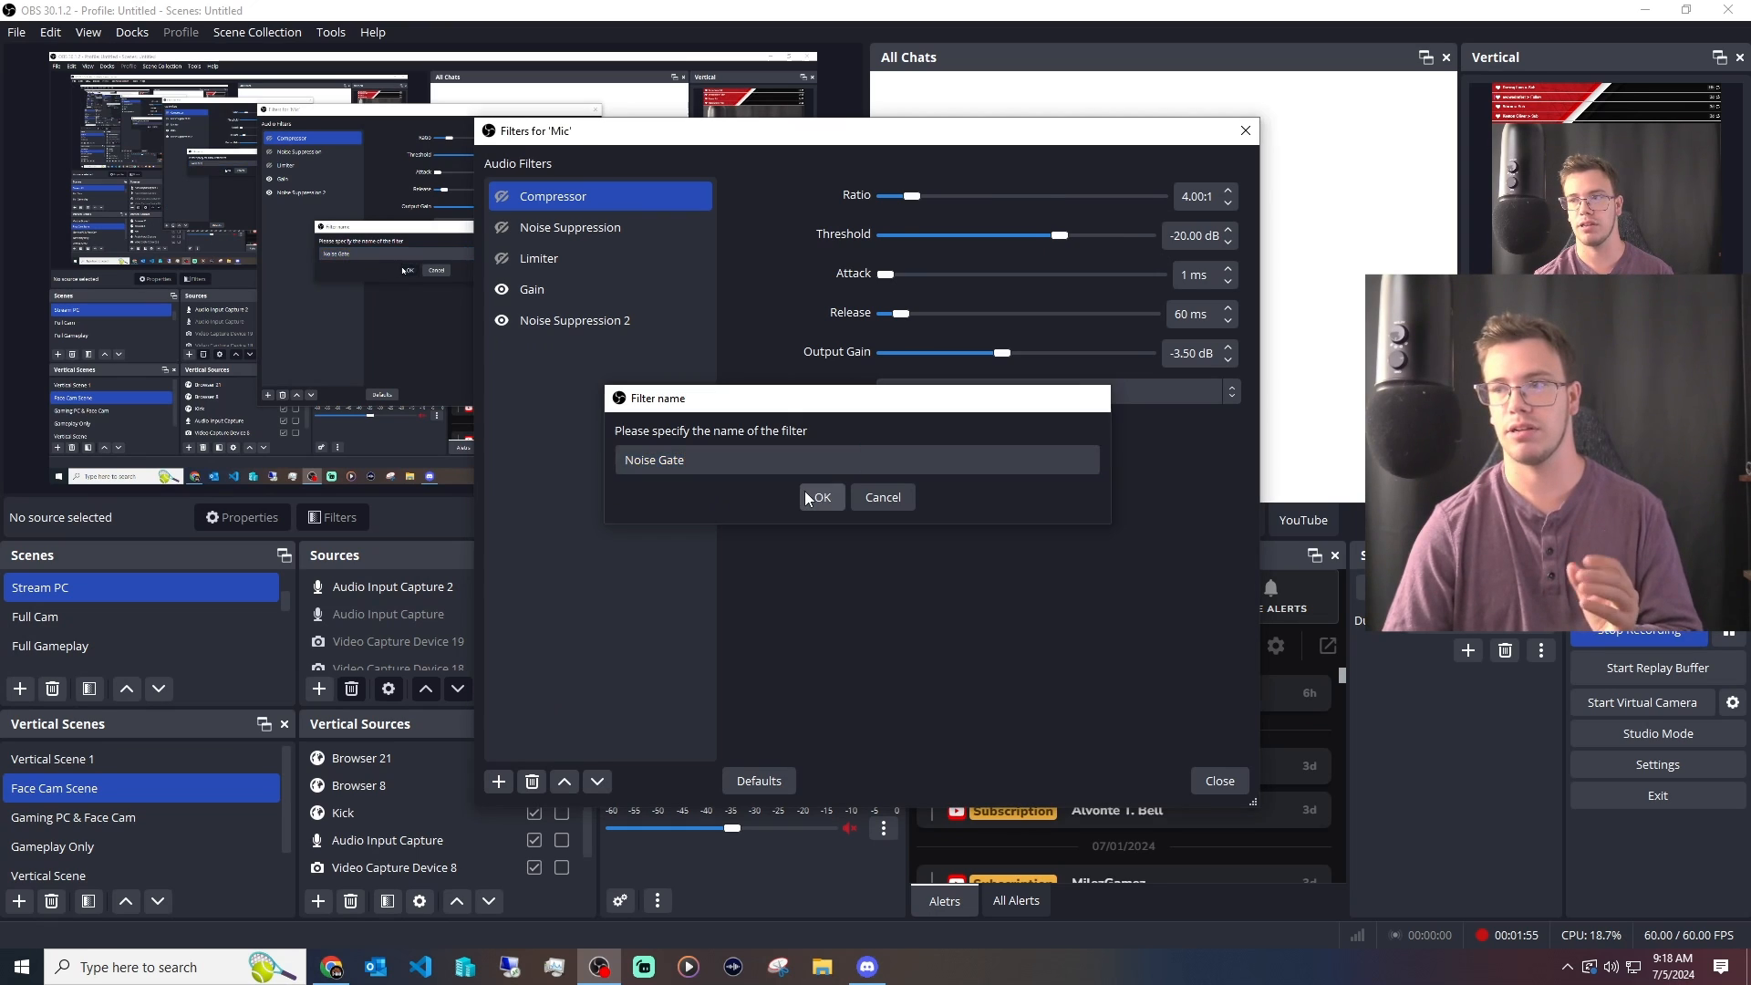
- Confirm the default 'Noise Gate' name to create the filter
{"action": "left_click", "coordinate": [821, 497]}
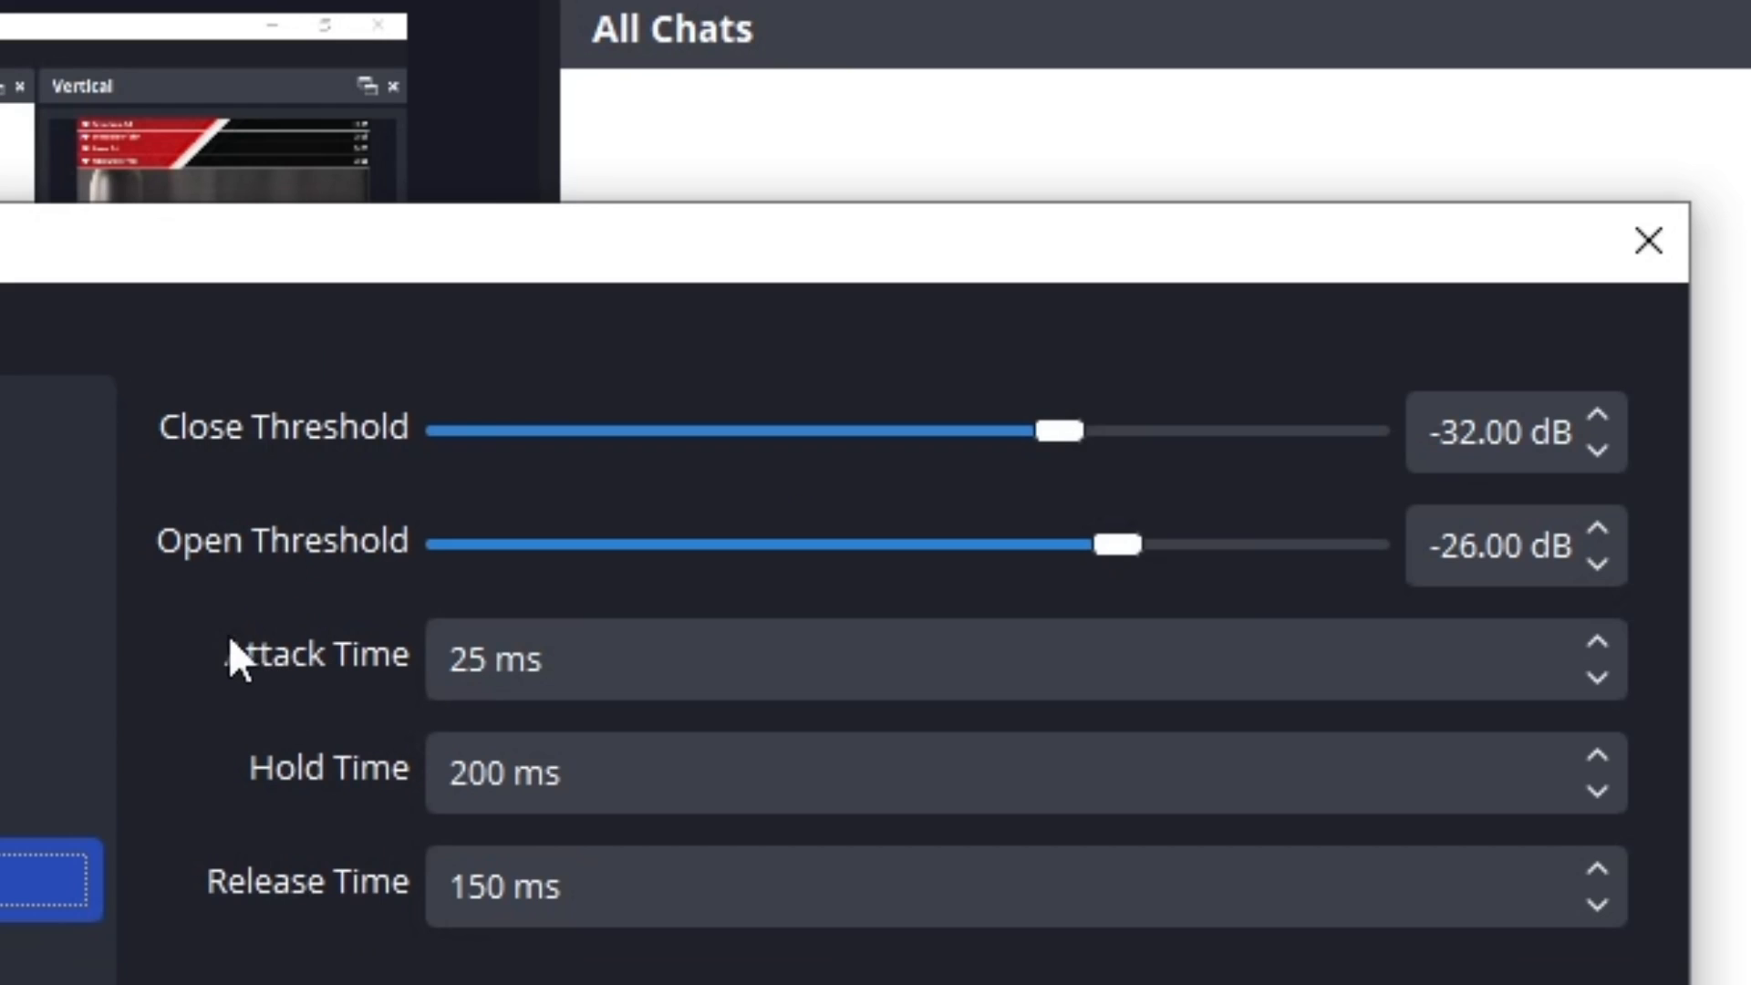
{"action": "mouse_move", "coordinate": [293, 504]}
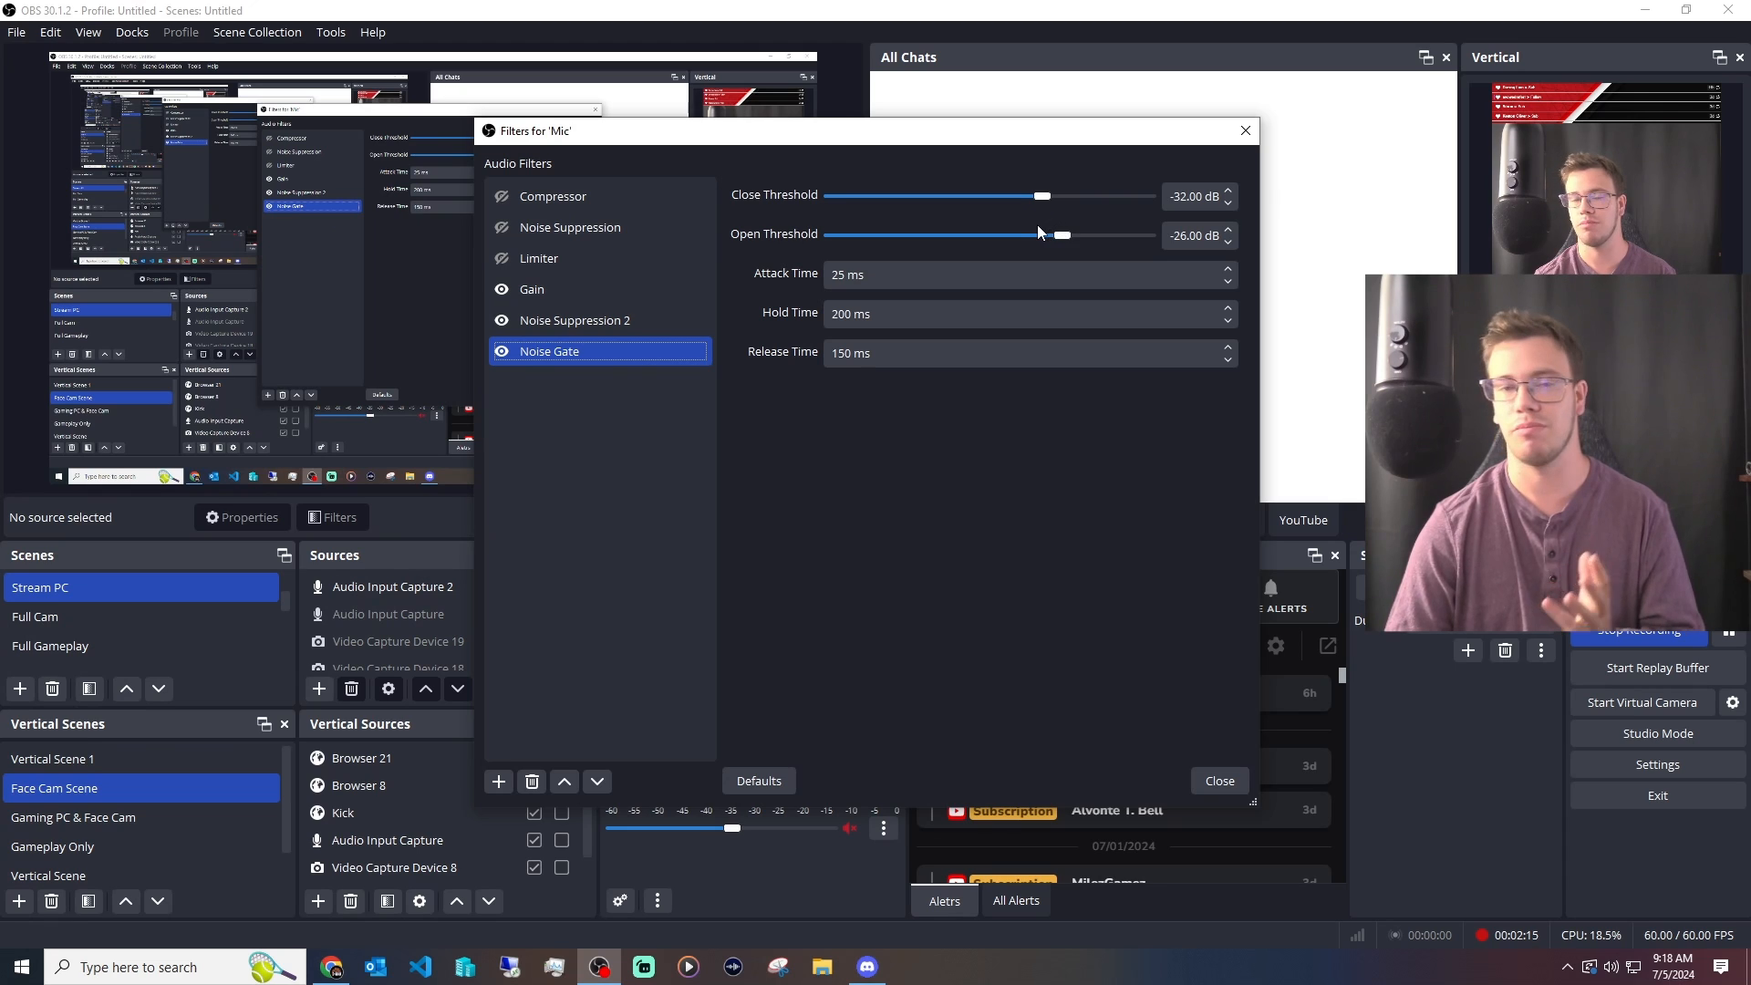
{"action": "mouse_move", "coordinate": [1098, 216]}
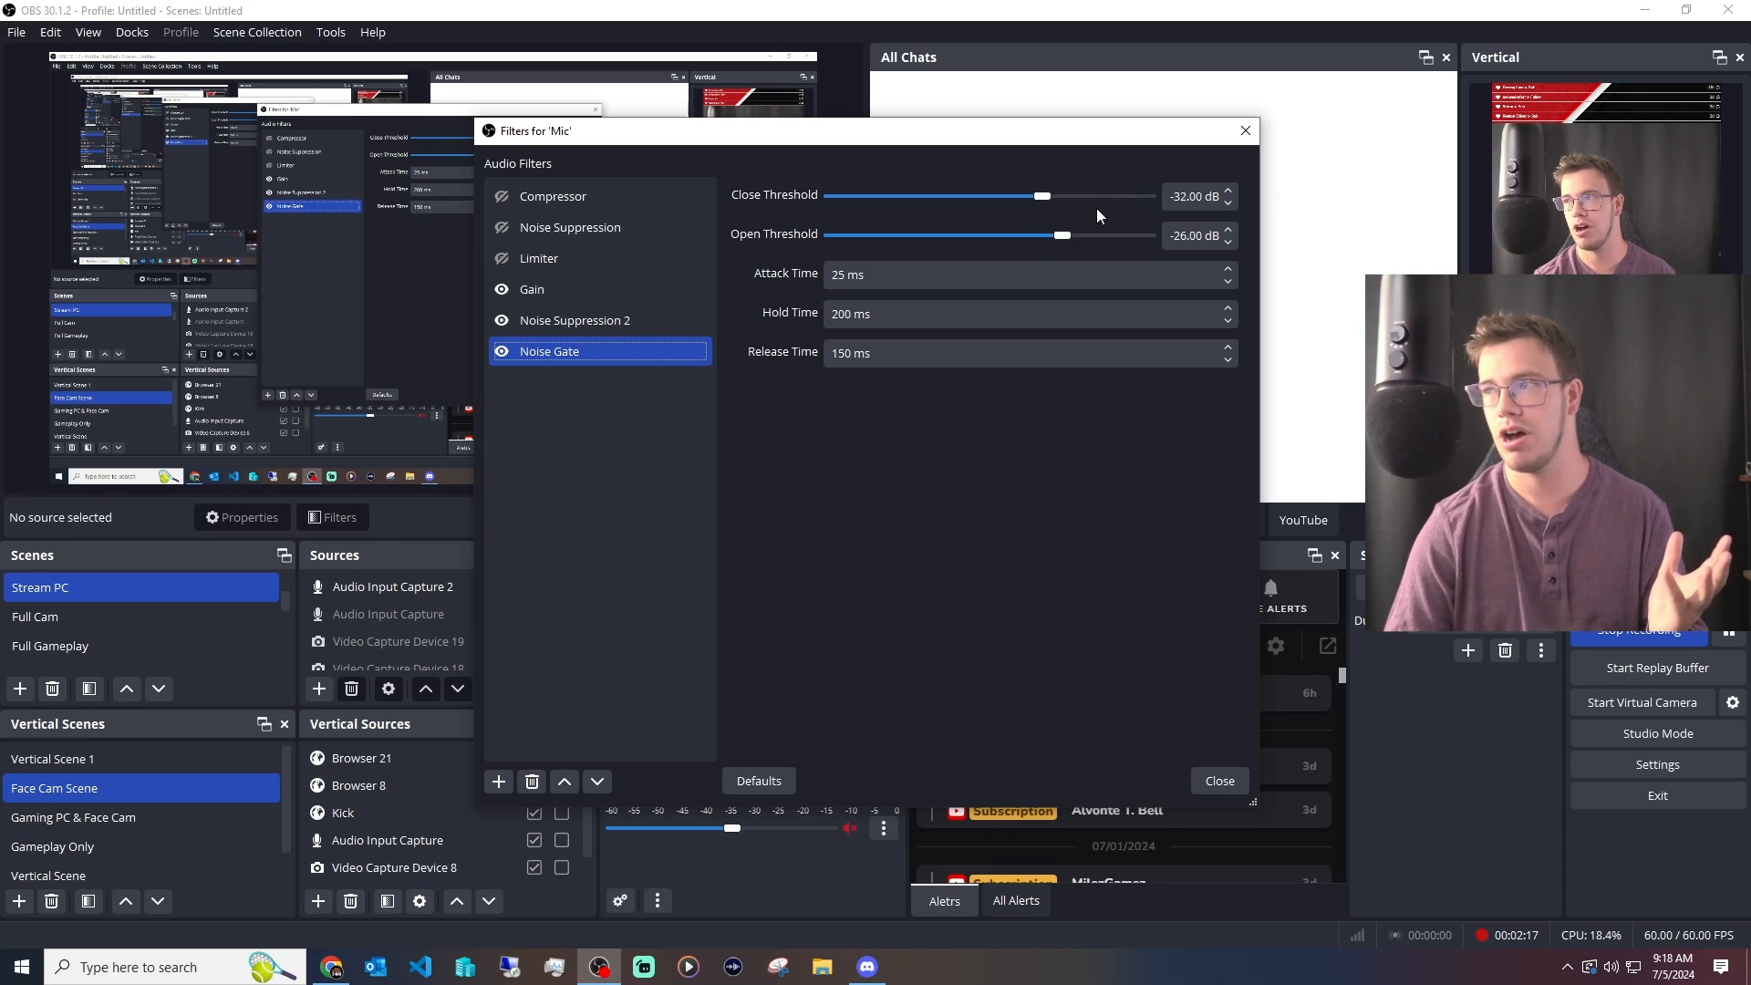
{"action": "mouse_move", "coordinate": [1059, 144]}
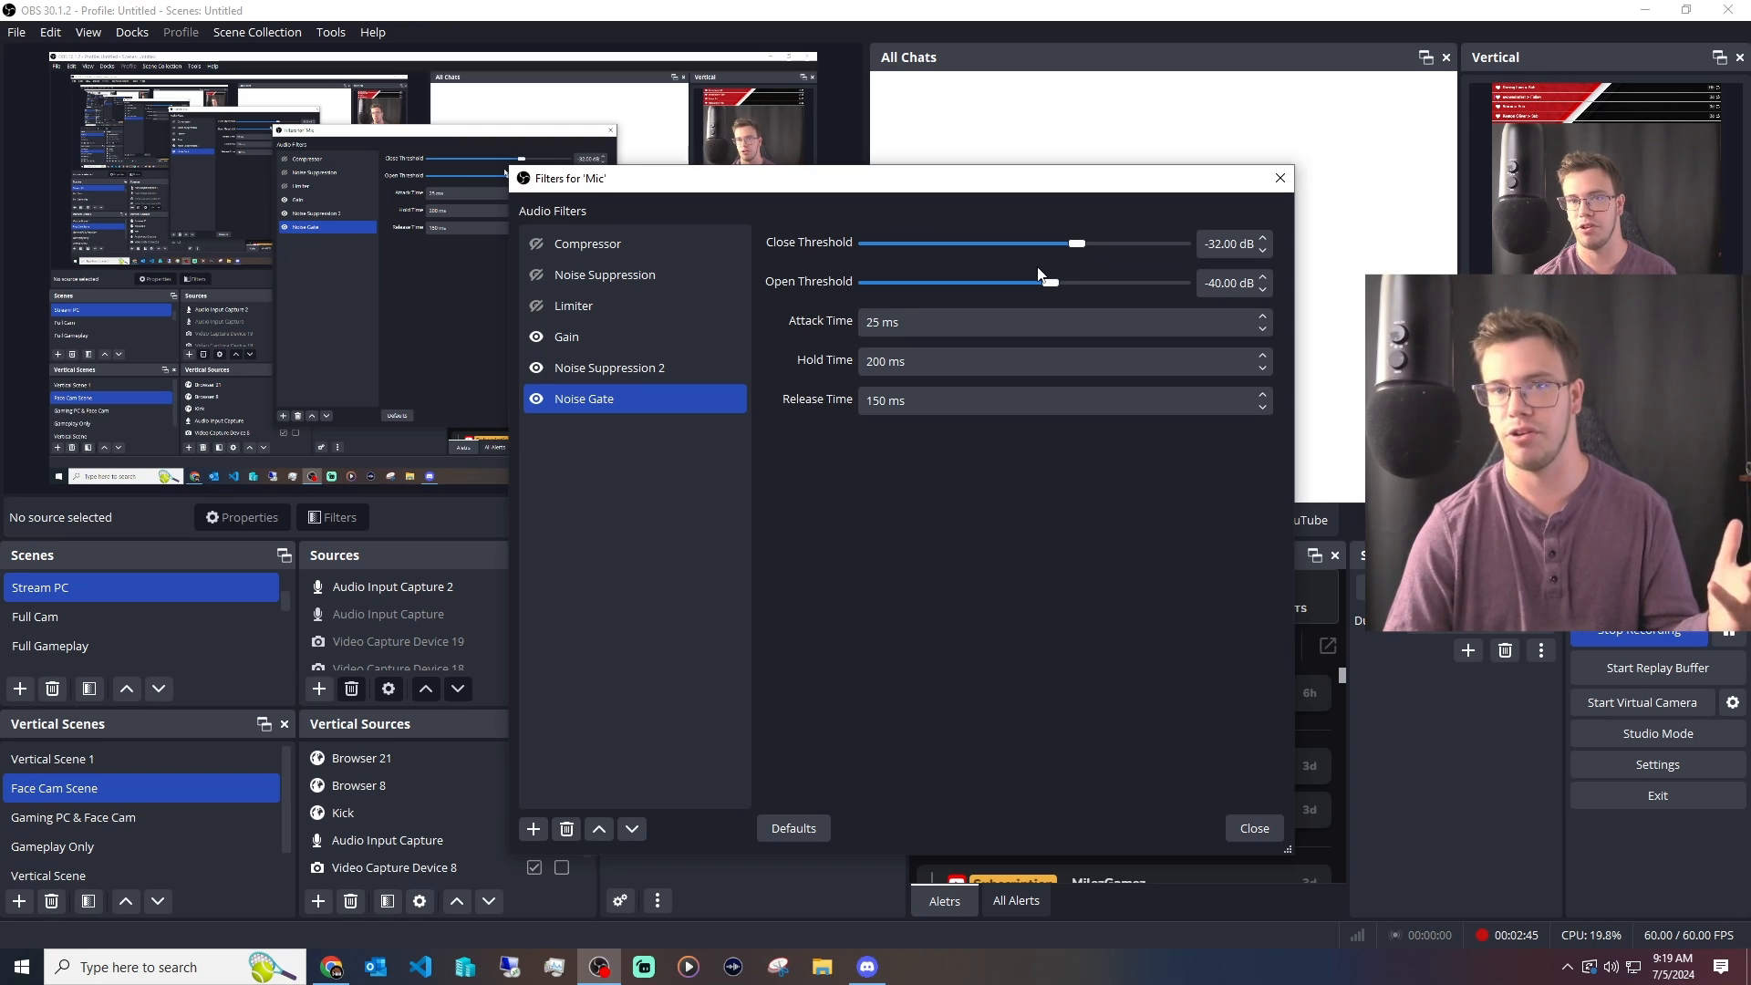
{"action": "mouse_move", "coordinate": [657, 443]}
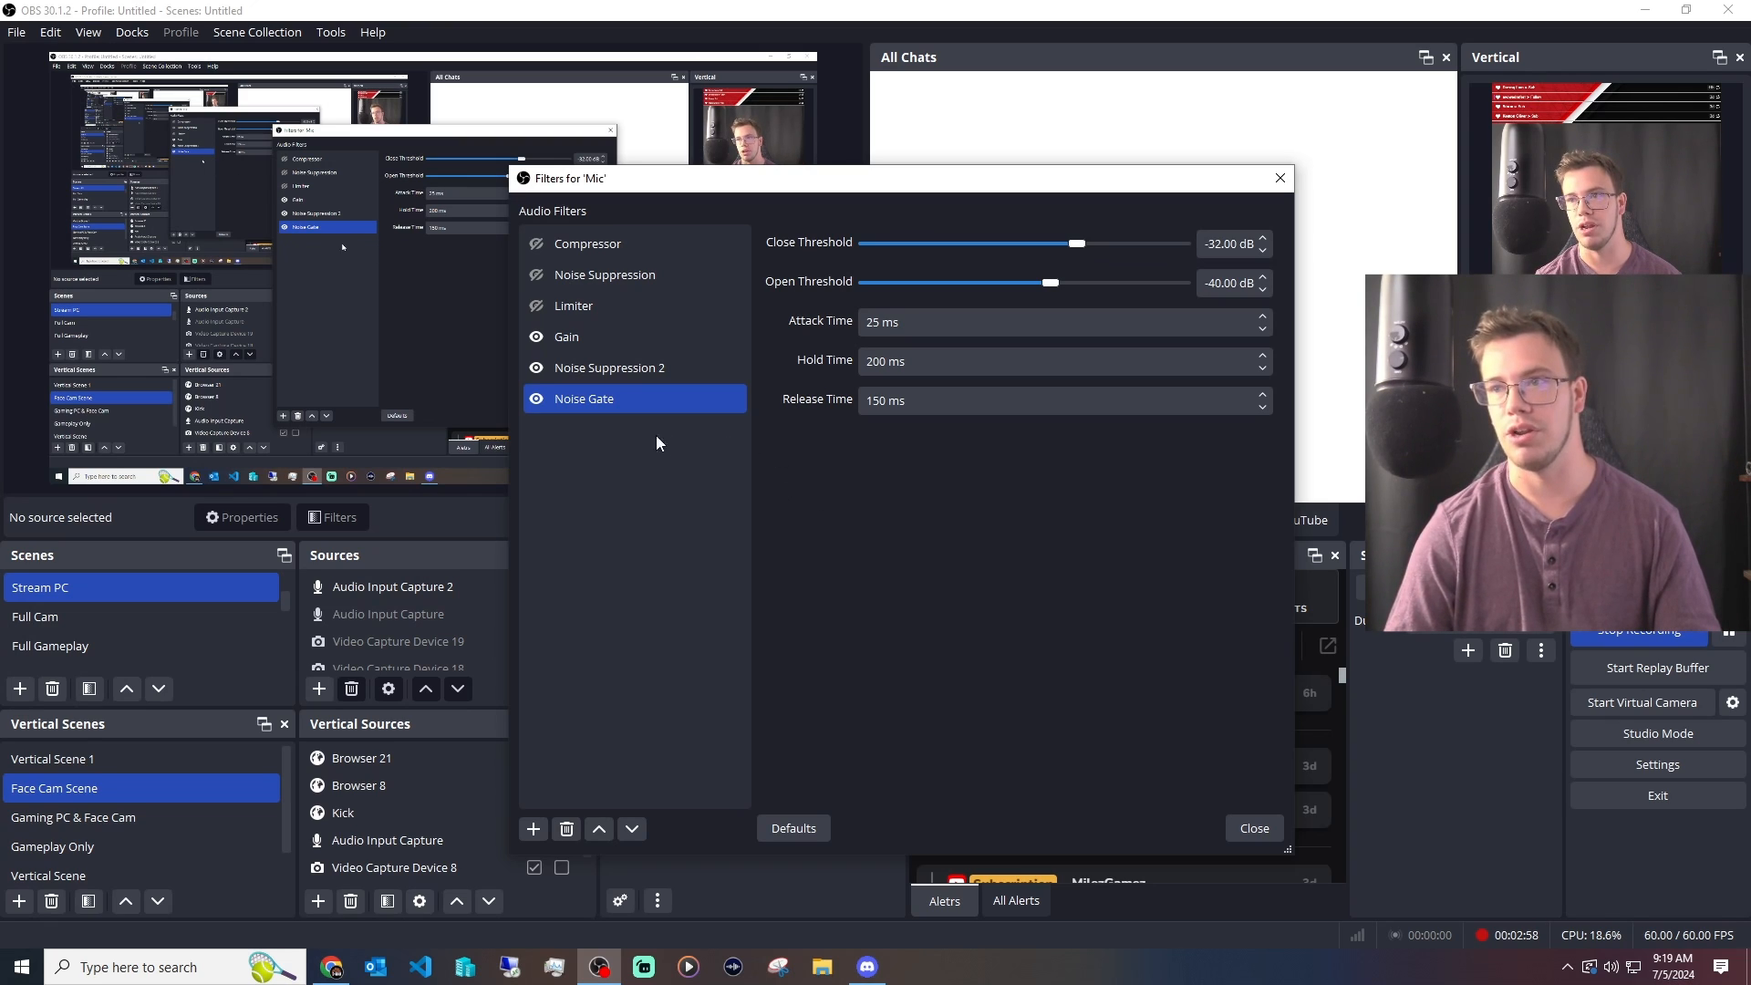